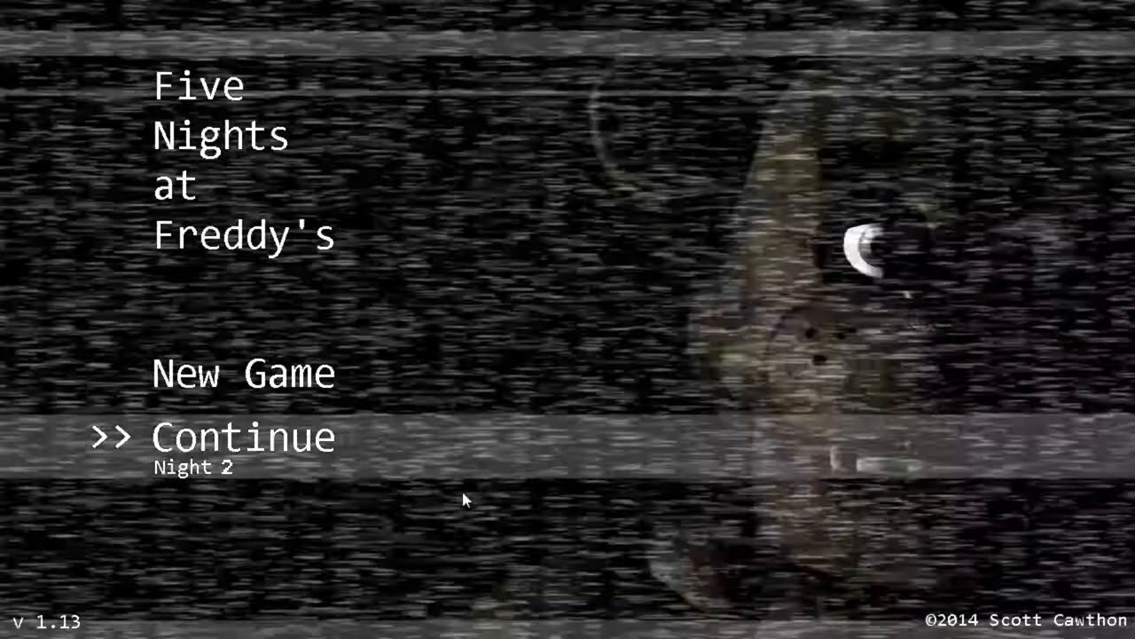
Continue the saved game to start Night 2 at 12 AM.
{"action": "left_click", "coordinate": [239, 436]}
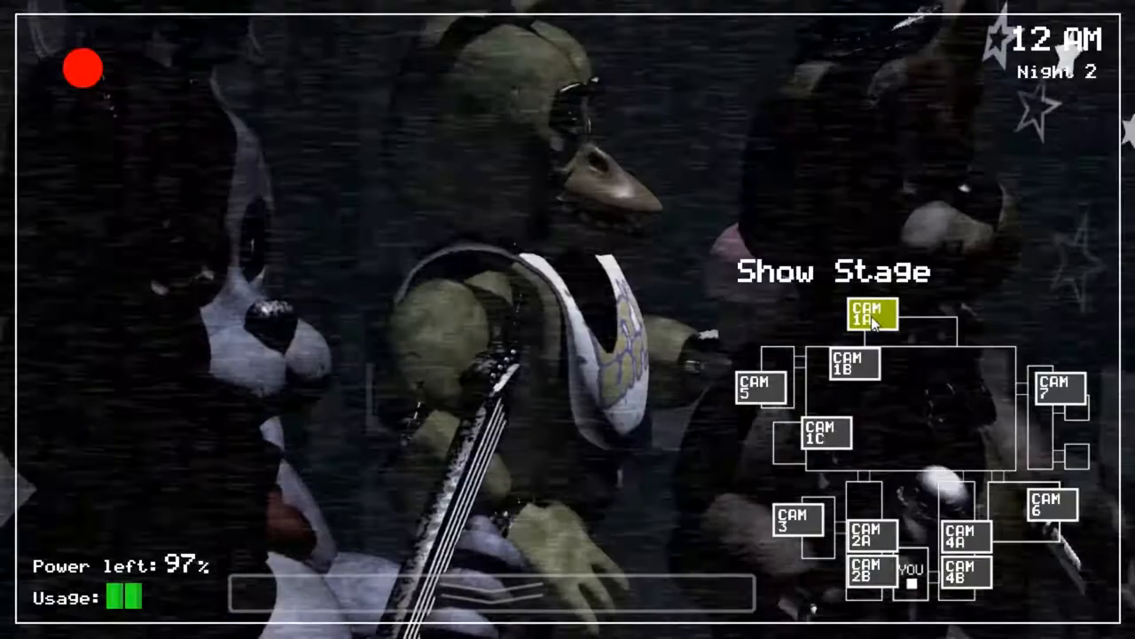
Check the Show Stage animatronics, then switch to another camera feed.
{"action": "left_click", "coordinate": [825, 450]}
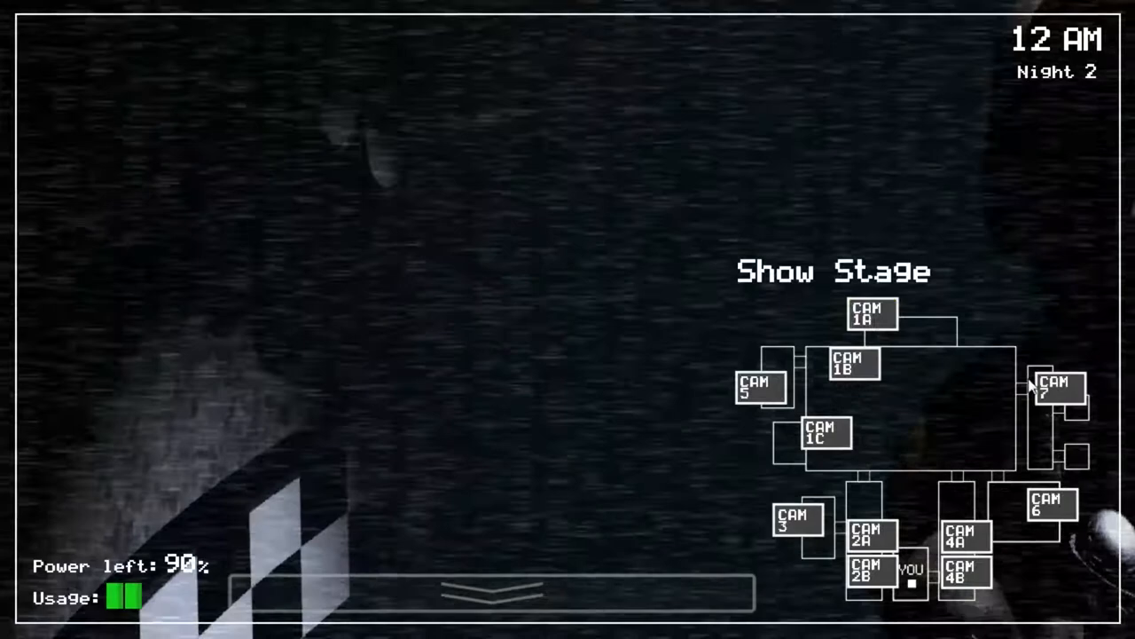
{"action": "left_click", "coordinate": [824, 440]}
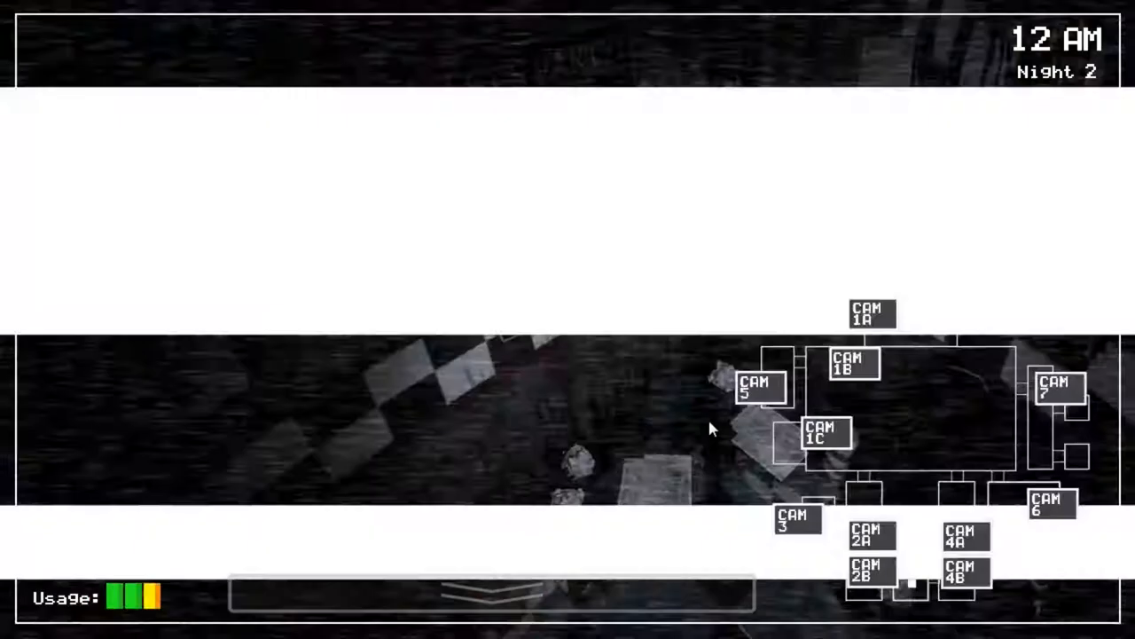
View CAM 1B, then CAM 1C to look in on Pirate Cove at 1 AM.
{"action": "left_click", "coordinate": [854, 378]}
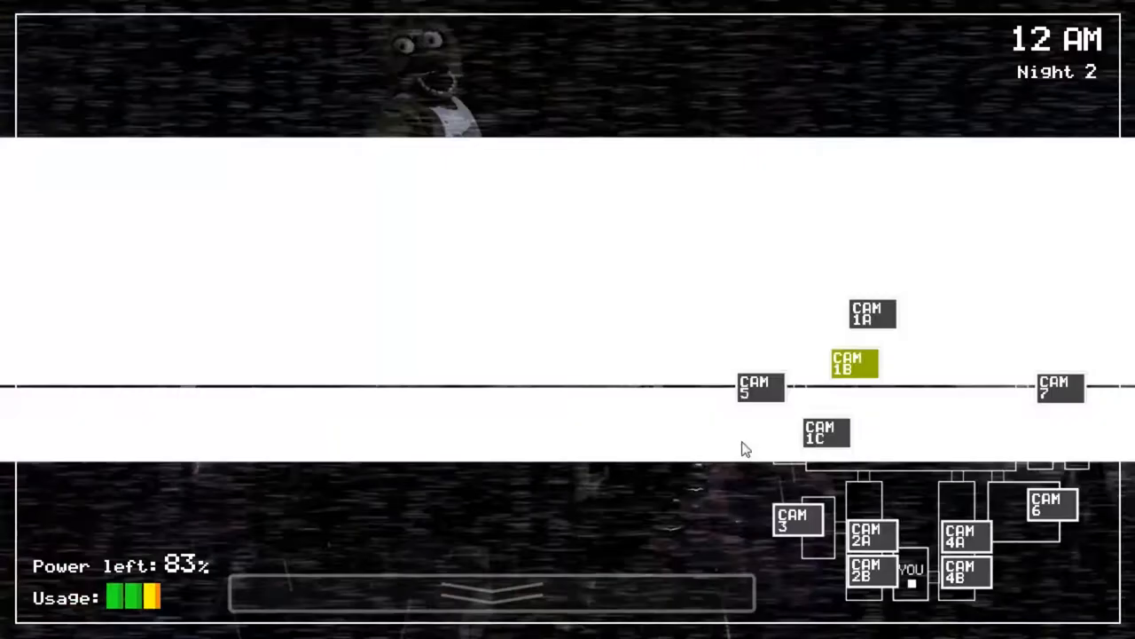
{"action": "left_click", "coordinate": [826, 433]}
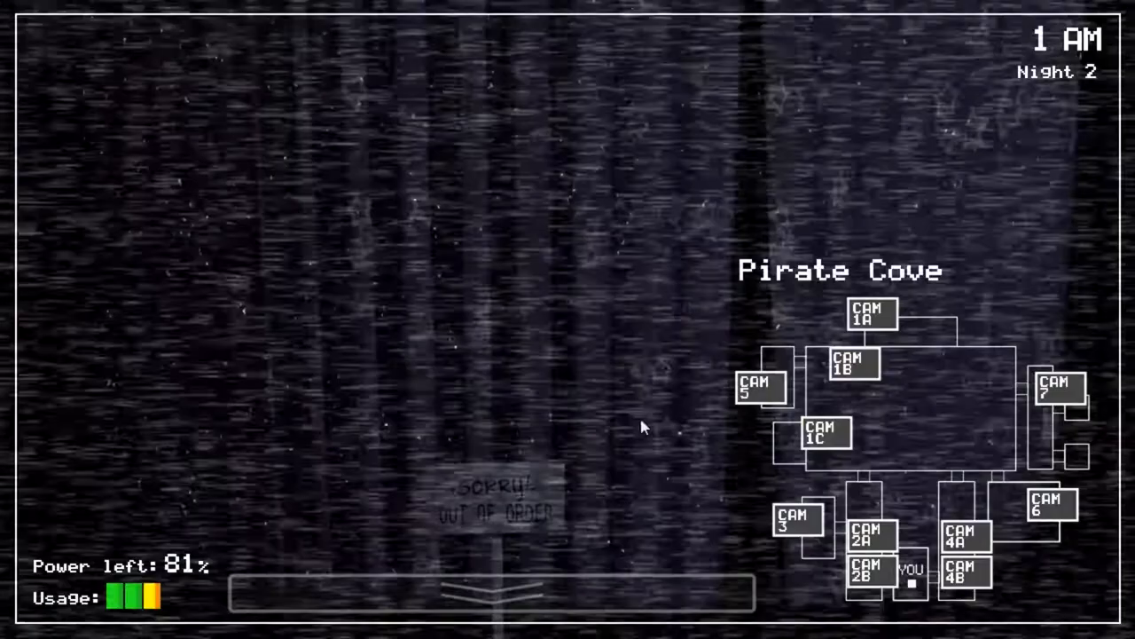
Recheck the Pirate Cove feed, then lower the monitor back to the office.
{"action": "left_click", "coordinate": [865, 585]}
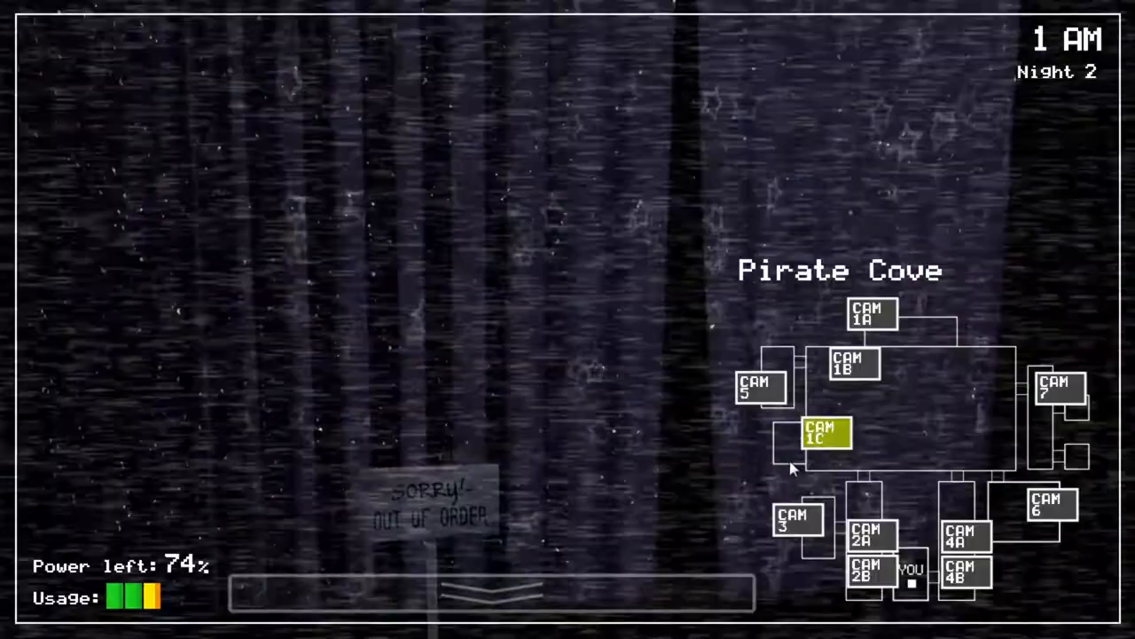
{"action": "left_click", "coordinate": [483, 596]}
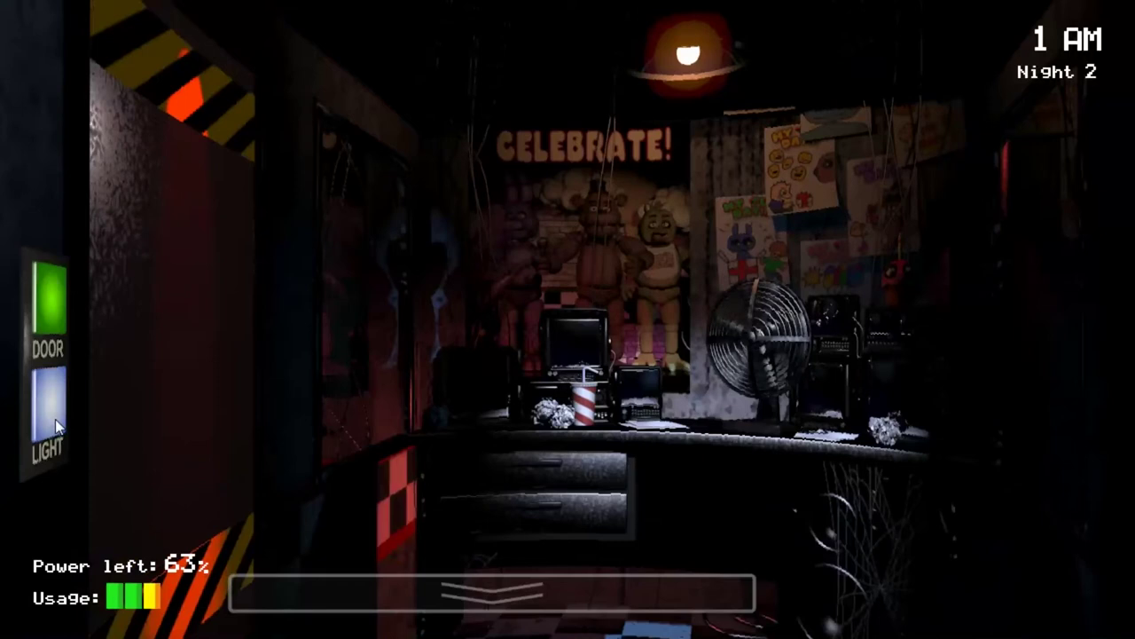
Light the left doorway, then raise the monitor to the Backstage feed on CAM 5.
{"action": "left_click", "coordinate": [50, 408]}
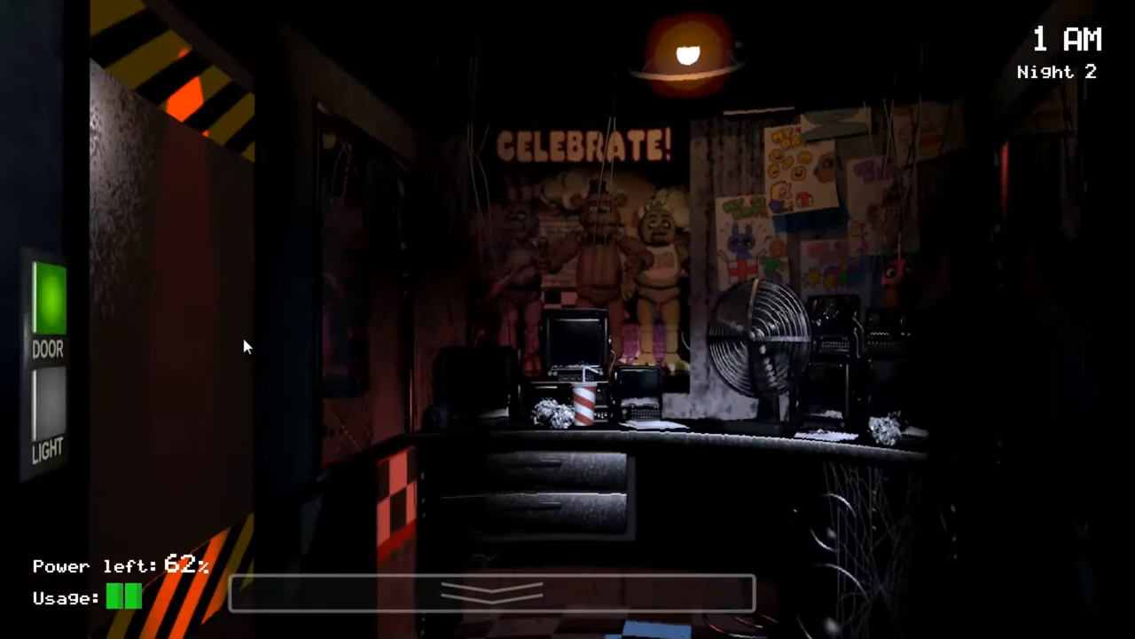
{"action": "left_click", "coordinate": [490, 599]}
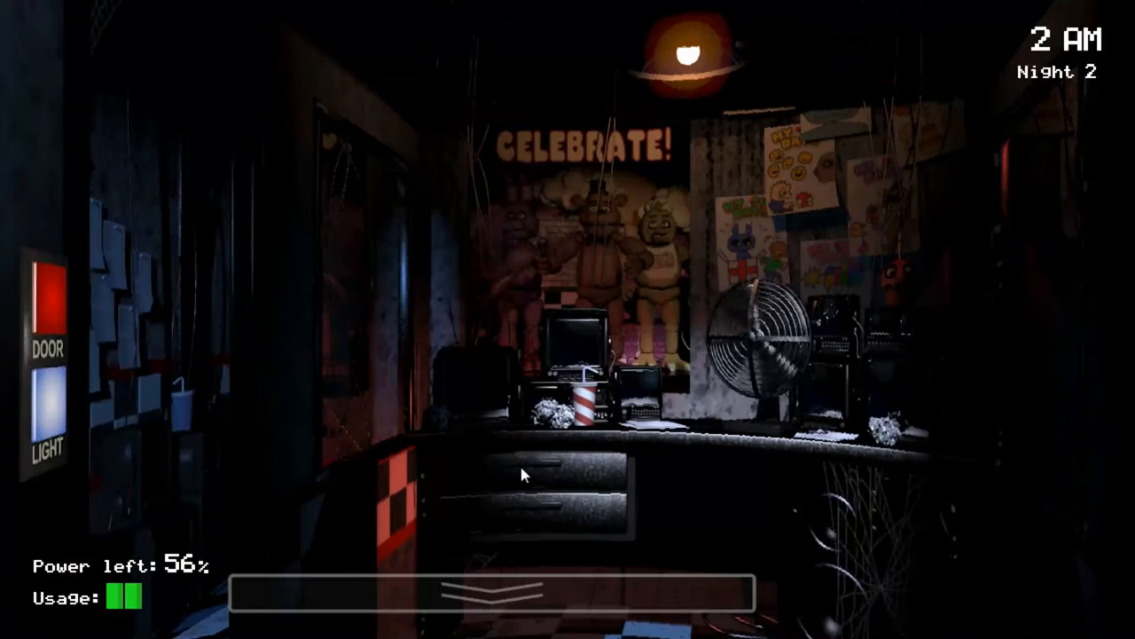
{"action": "left_click", "coordinate": [479, 600]}
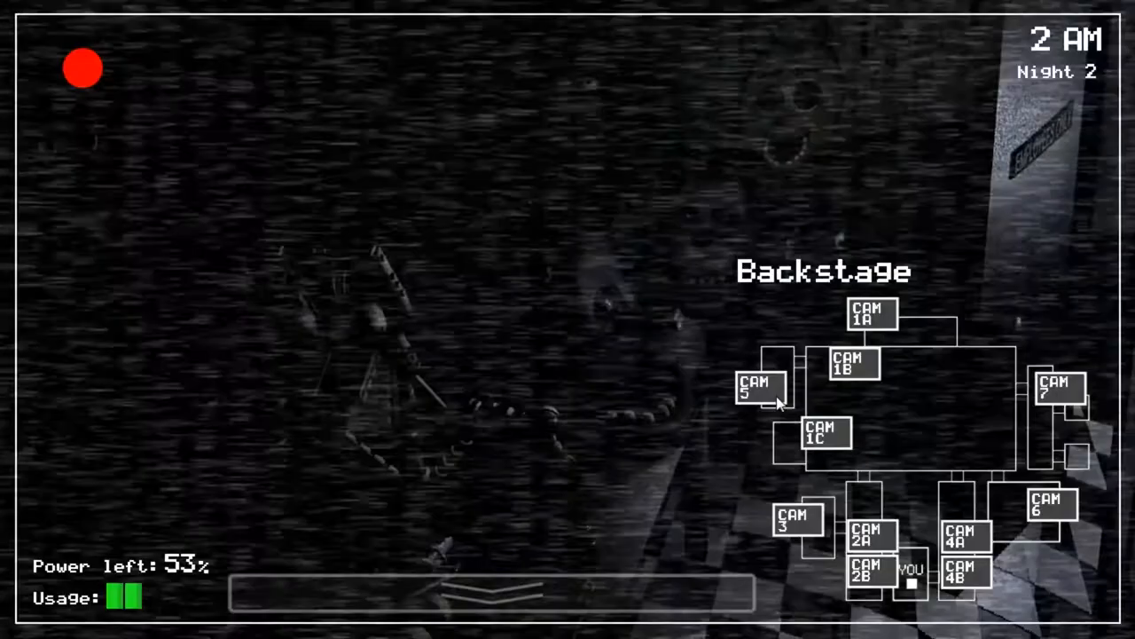
Shut the left door and bring up the Dining Area feed on CAM 1B.
{"action": "left_click", "coordinate": [506, 595]}
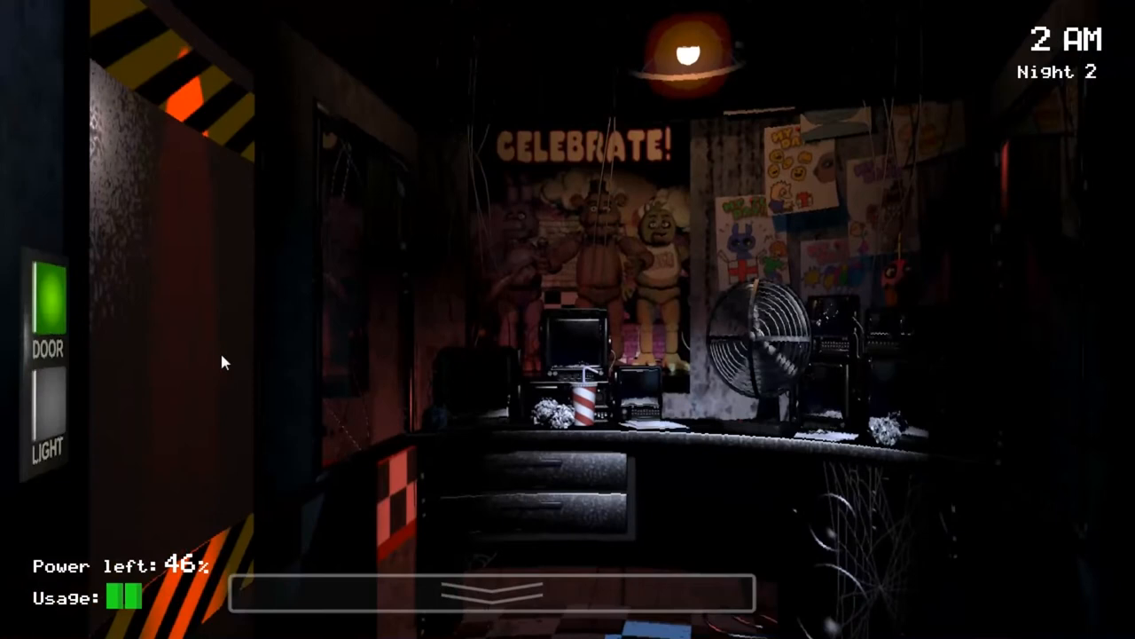
{"action": "left_click", "coordinate": [493, 600]}
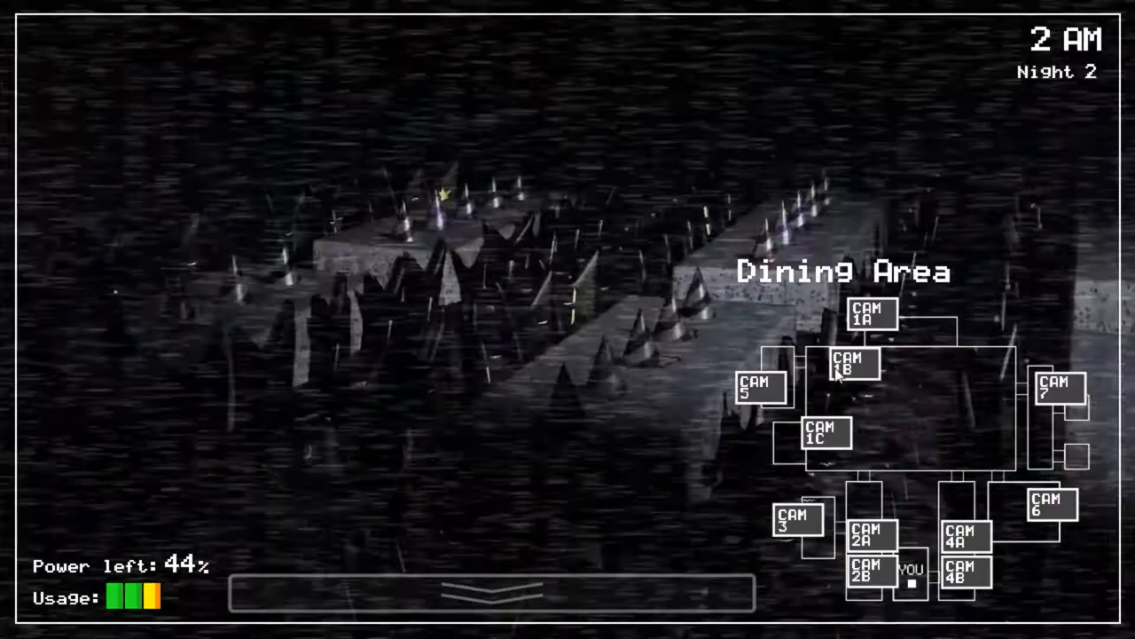
Cycle the cameras and settle on the Backstage feed as 3 AM arrives.
{"action": "left_click", "coordinate": [493, 601]}
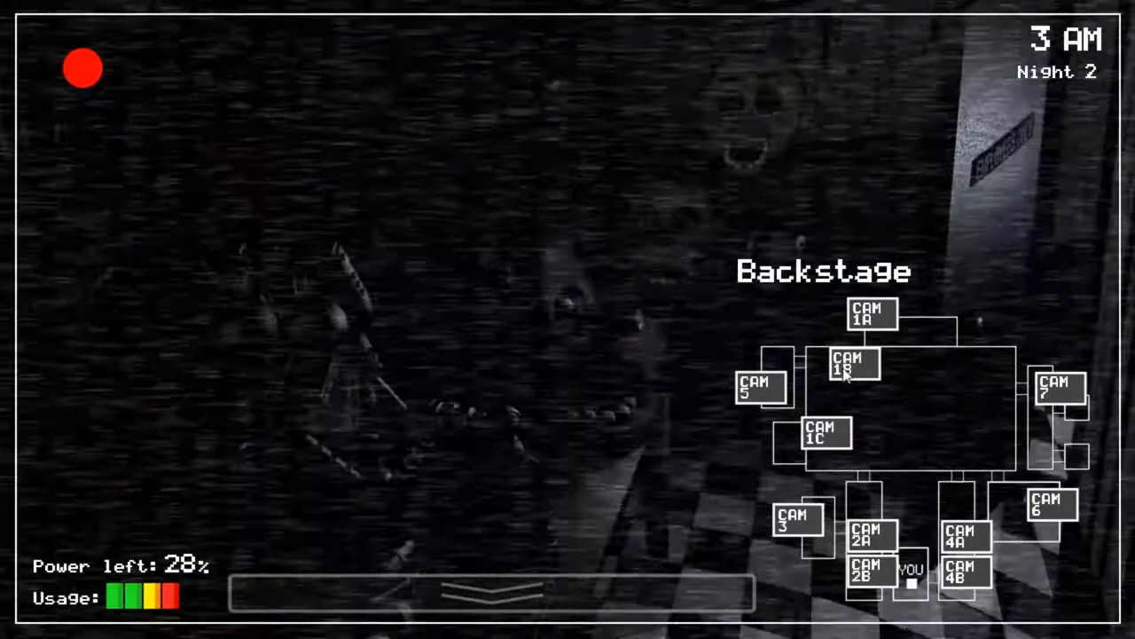
Lower the monitor and reopen the left door with power at 22%.
{"action": "left_click", "coordinate": [488, 589]}
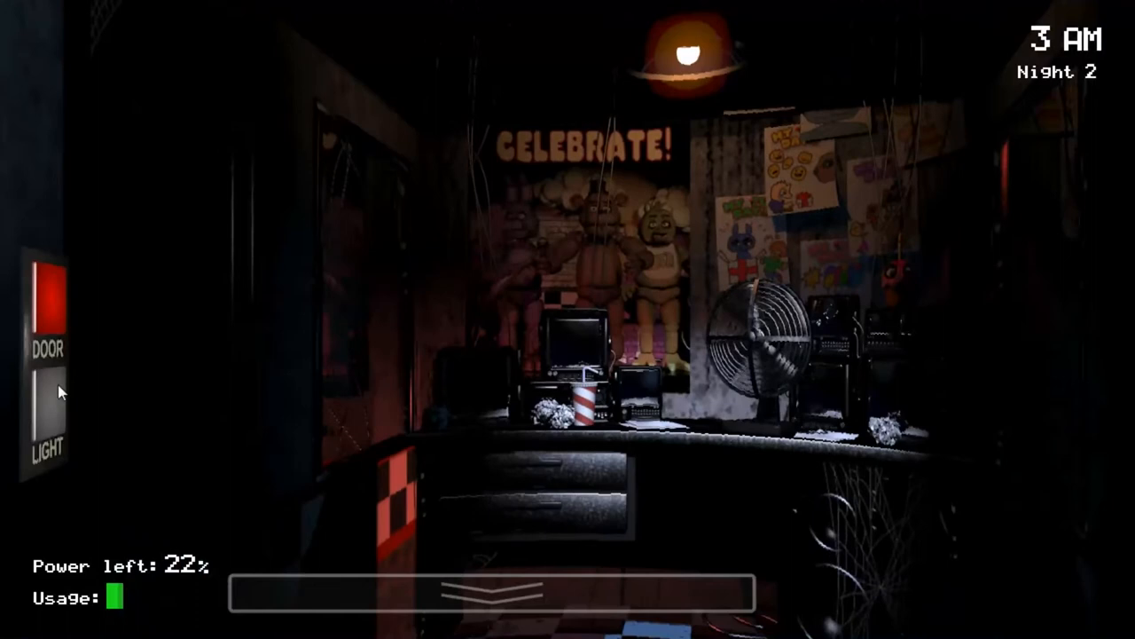
Raise the monitor to the W. Hall Corner feed on CAM 2B.
{"action": "left_click", "coordinate": [49, 416]}
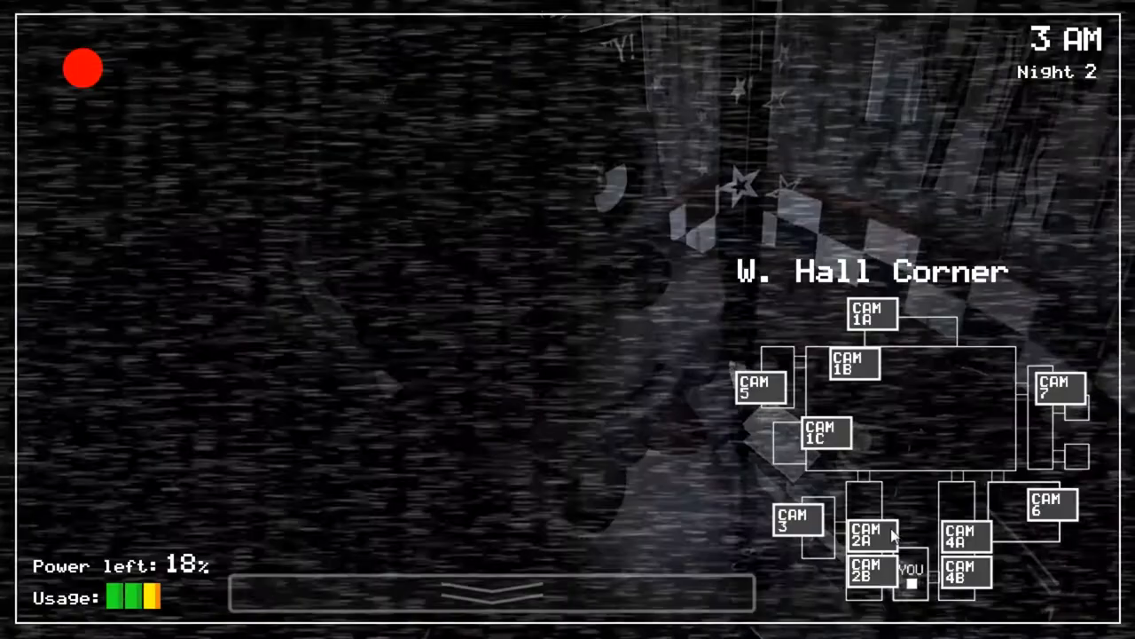
Shut the left door and light its hall as 4 AM arrives with 11% power.
{"action": "left_click", "coordinate": [1047, 515]}
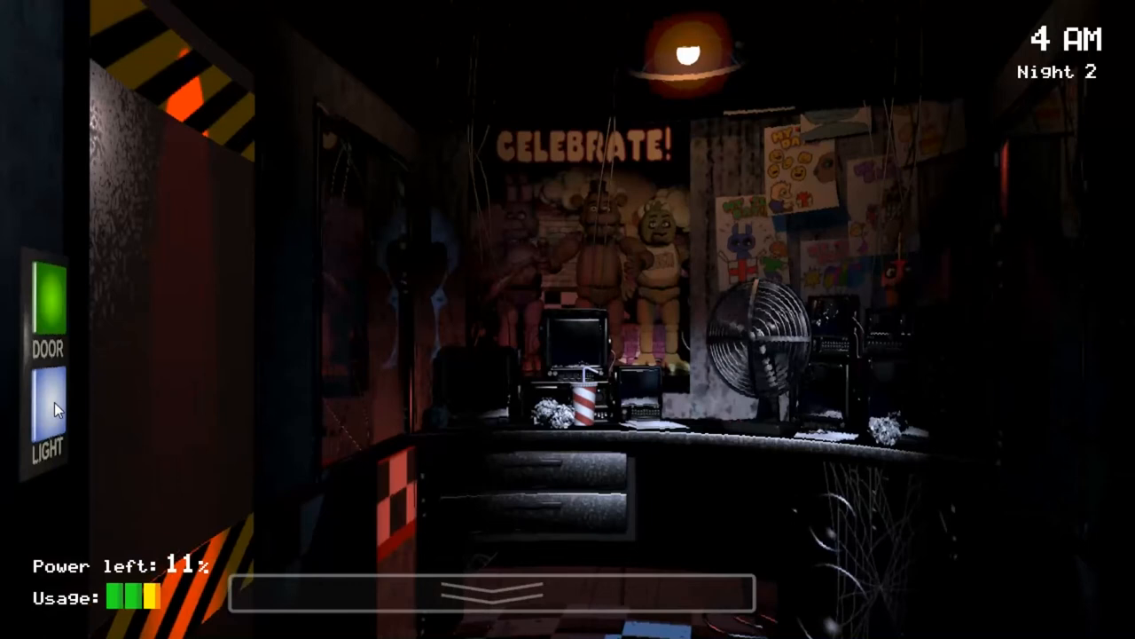
Switch the left hall light off, keeping the door shut as power falls to 10%.
{"action": "left_click", "coordinate": [50, 405]}
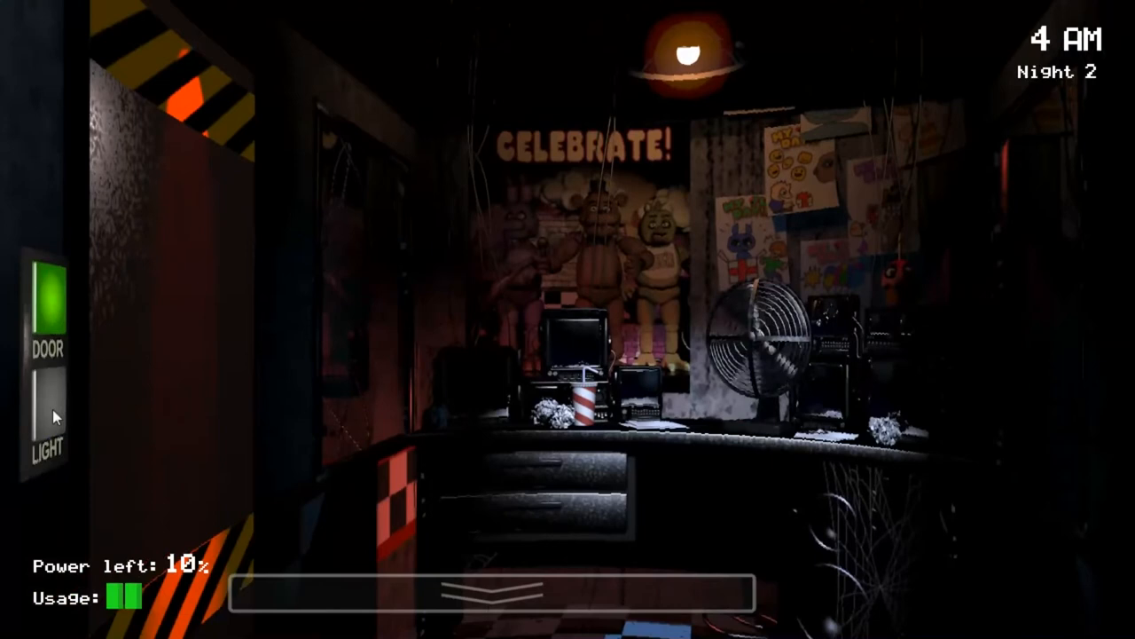